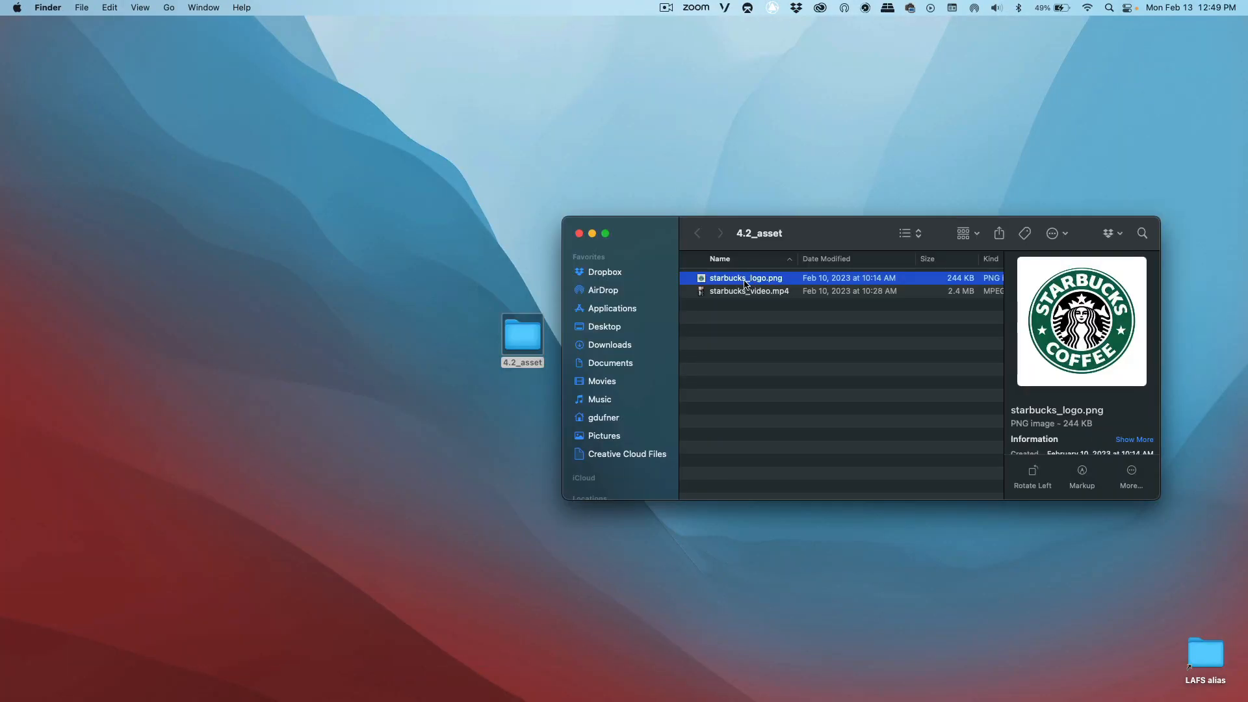
Step: Drag starbucks_logo.png from the 4.2_asset folder onto Photoshop in the Dock to open it
{"action": "left_click_drag", "start_coordinate": [745, 278], "coordinate": [543, 645]}
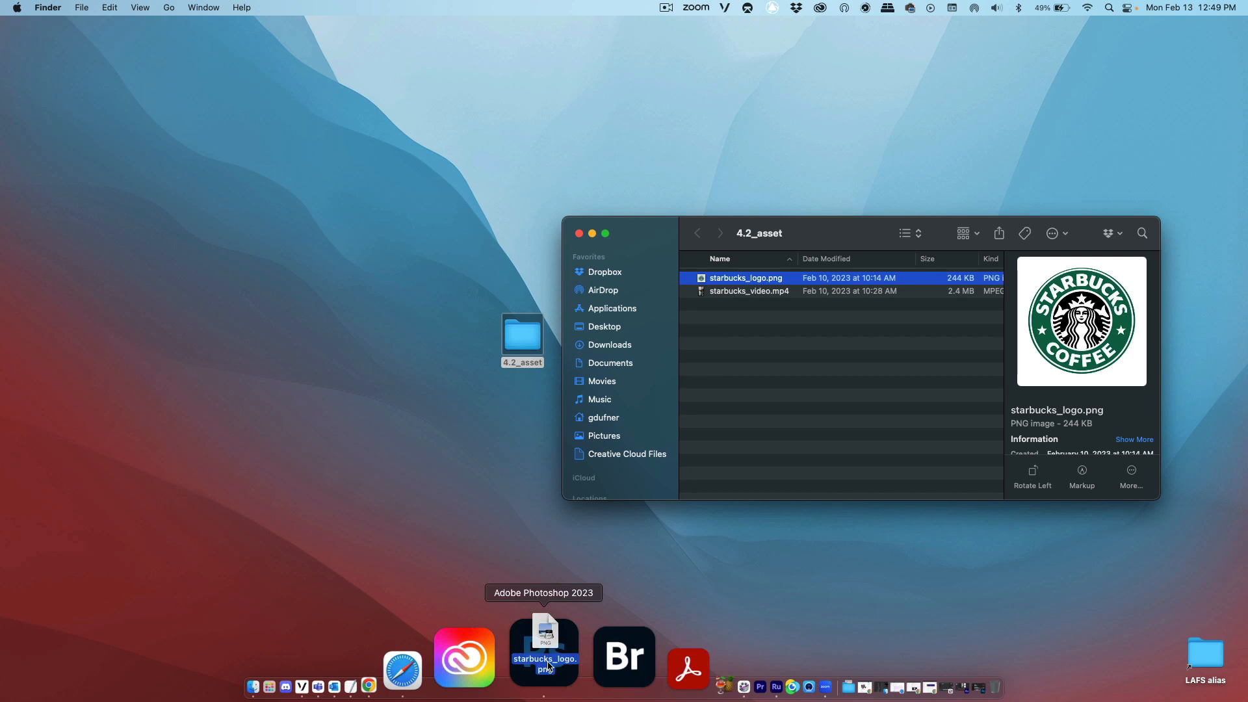
{"action": "left_click", "coordinate": [544, 653]}
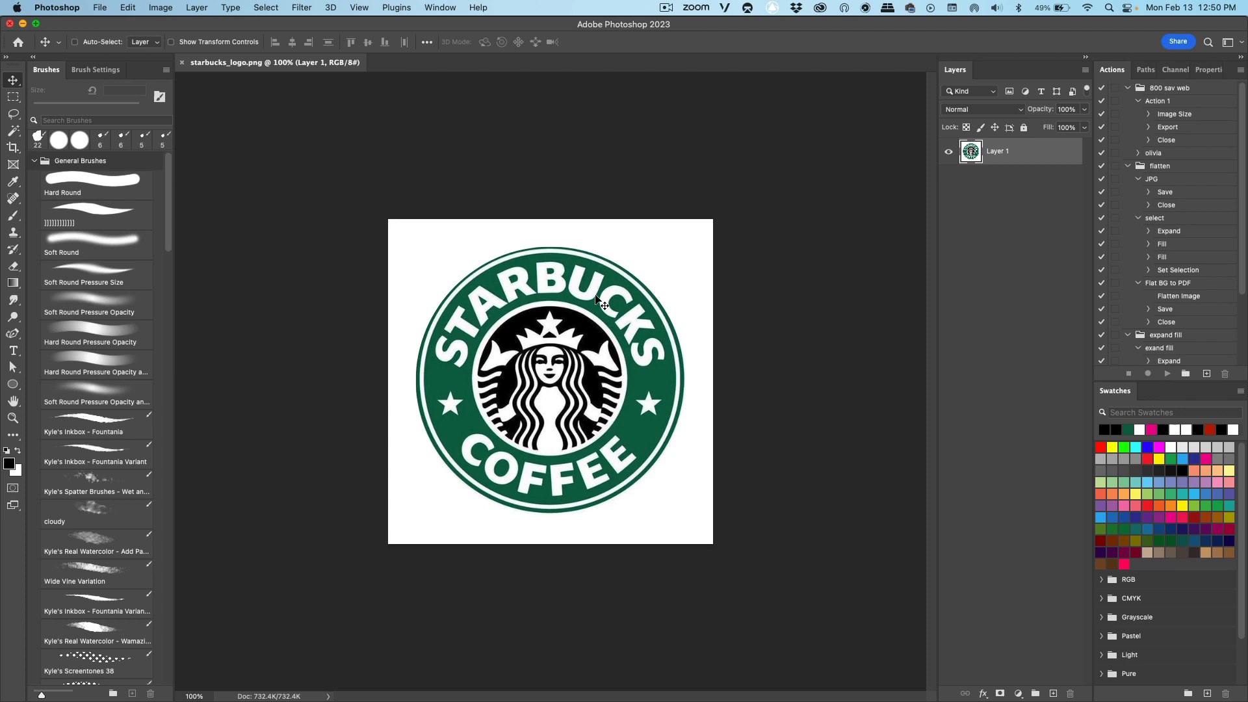
{"action": "mouse_move", "coordinate": [557, 526]}
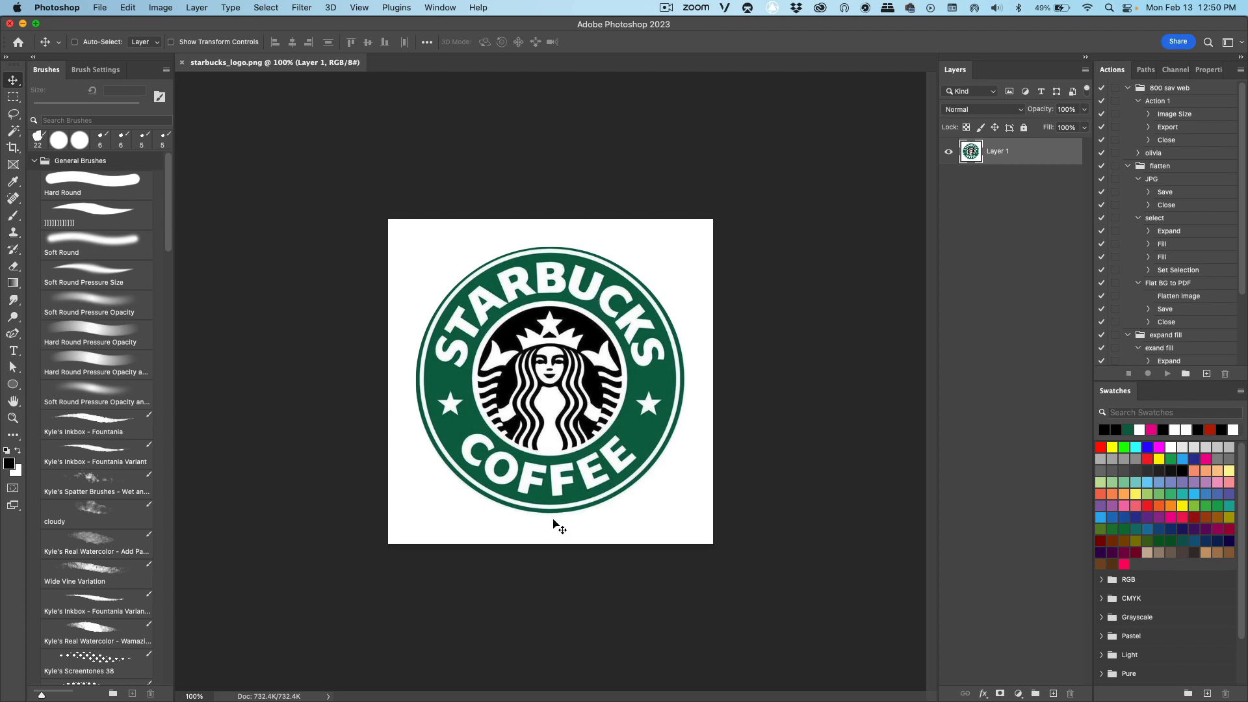
Step: Crop outward to stretch the logo canvas into a tall portrait with space above and below
{"action": "left_click", "coordinate": [13, 145]}
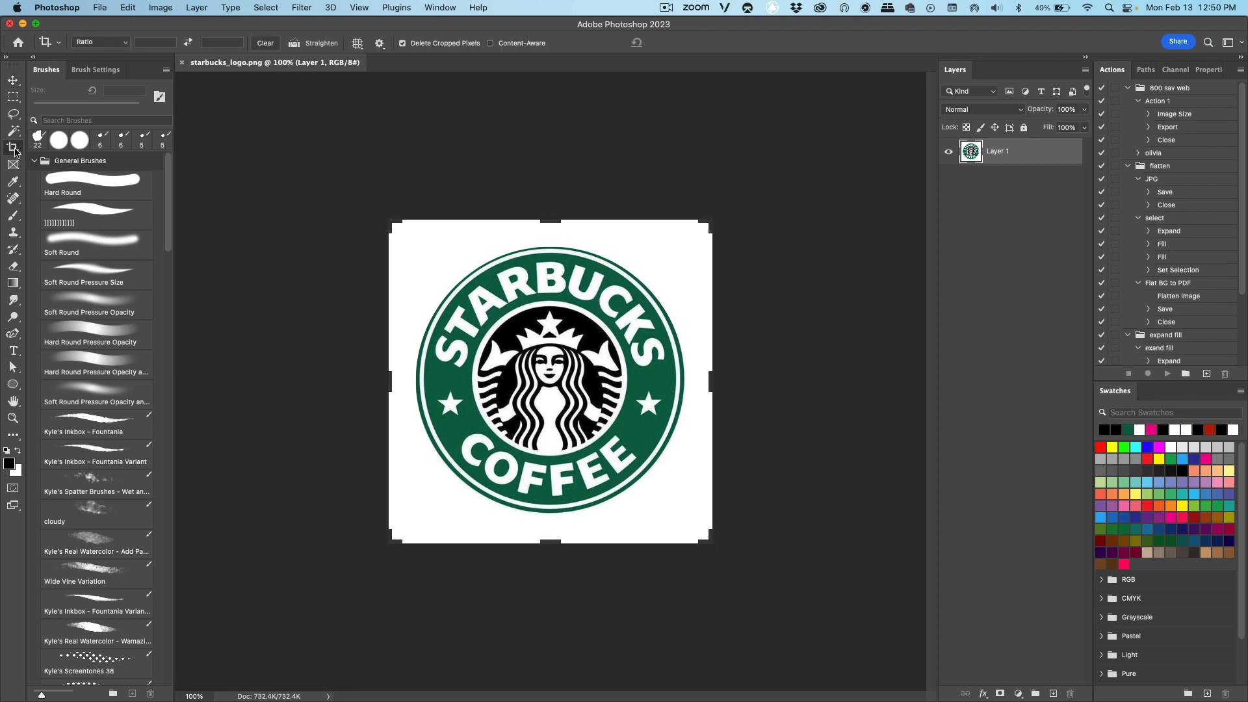
{"action": "left_click_drag", "start_coordinate": [549, 221], "coordinate": [553, 143]}
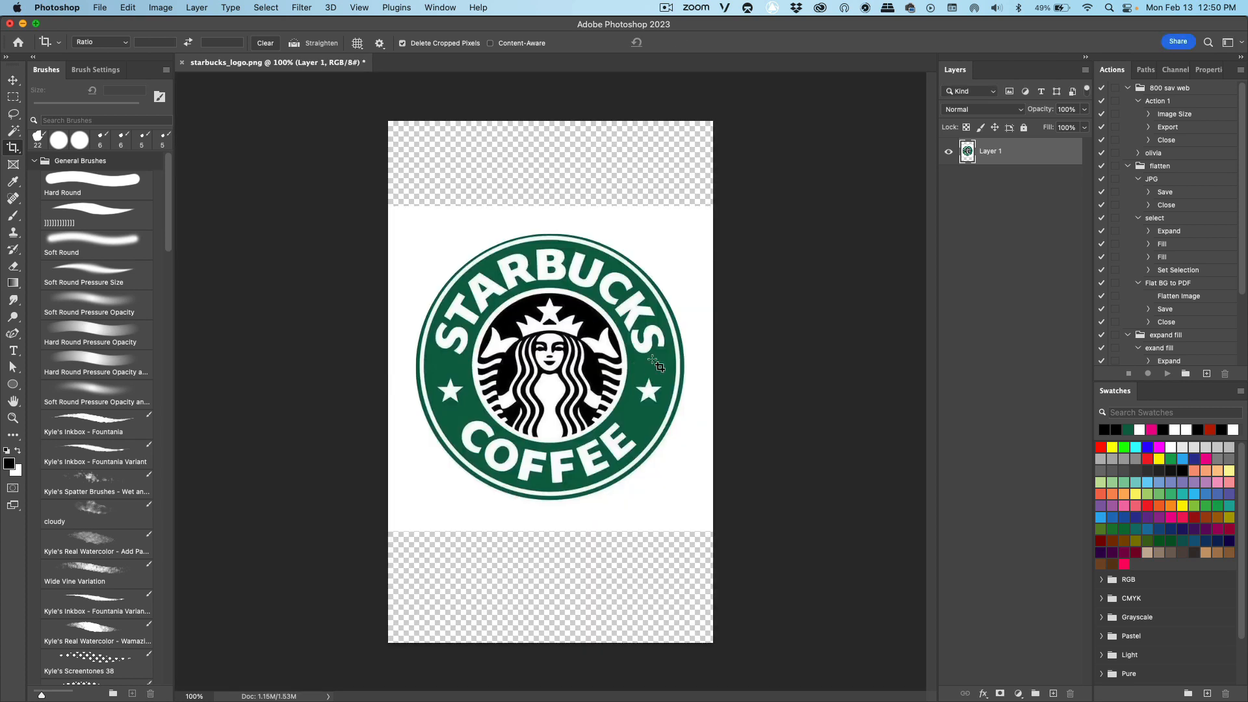
Step: Add a new layer and fill it with White using Edit > Fill
{"action": "left_click", "coordinate": [1053, 694]}
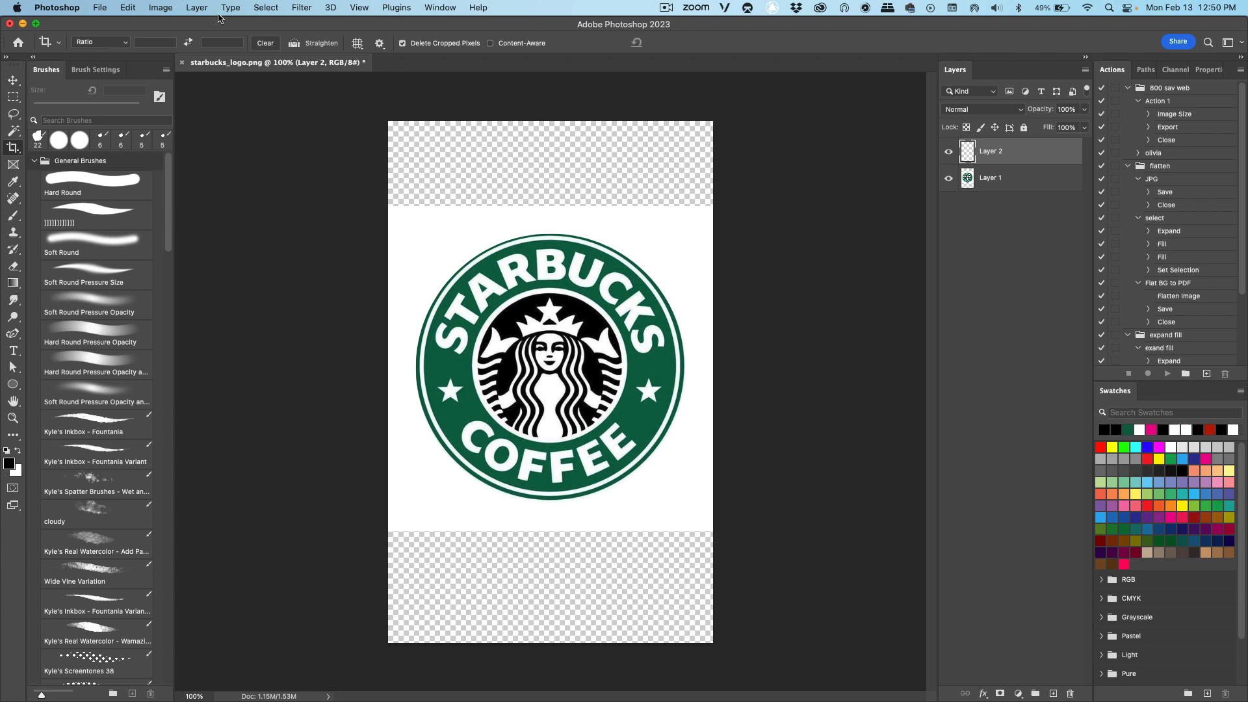
{"action": "left_click", "coordinate": [124, 8]}
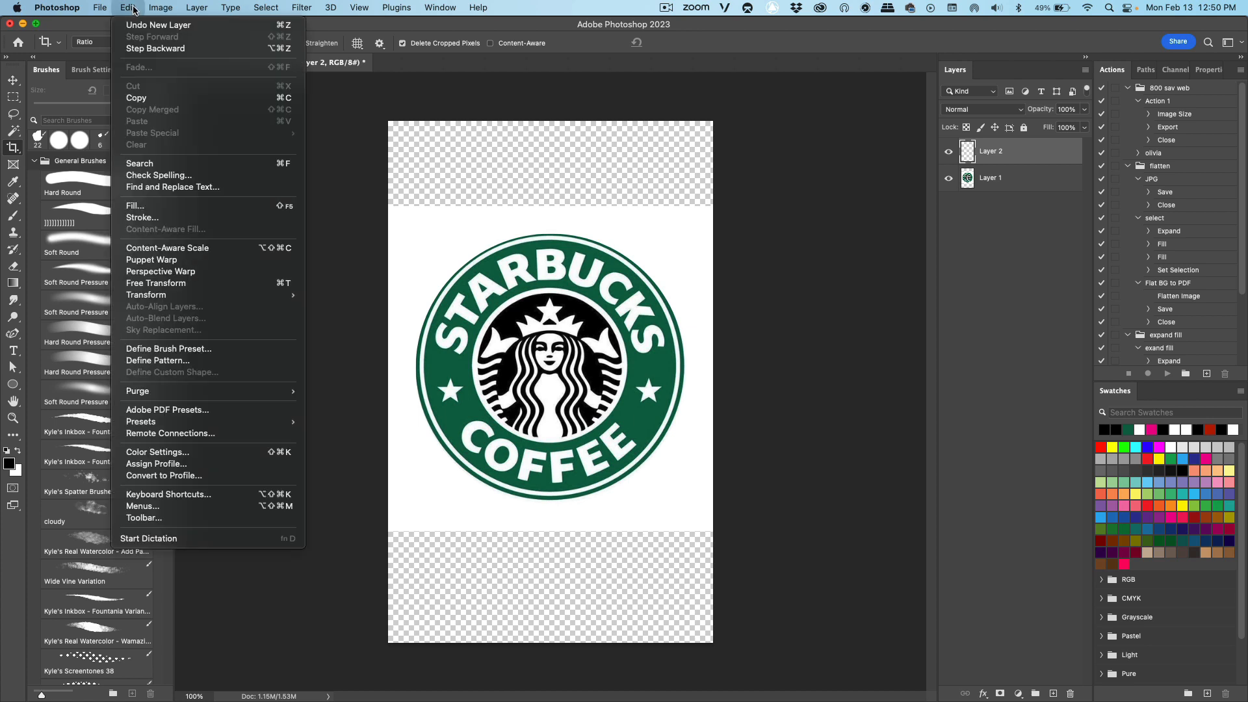
{"action": "left_click", "coordinate": [135, 205]}
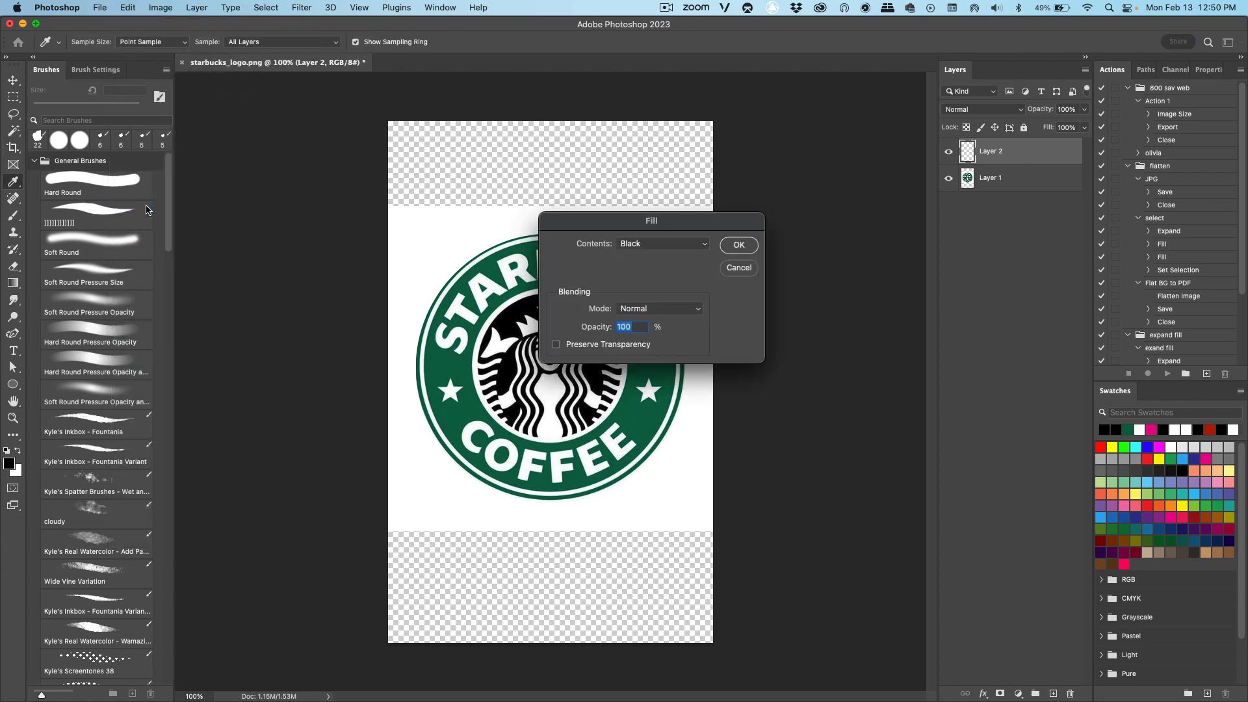
{"action": "left_click", "coordinate": [662, 243]}
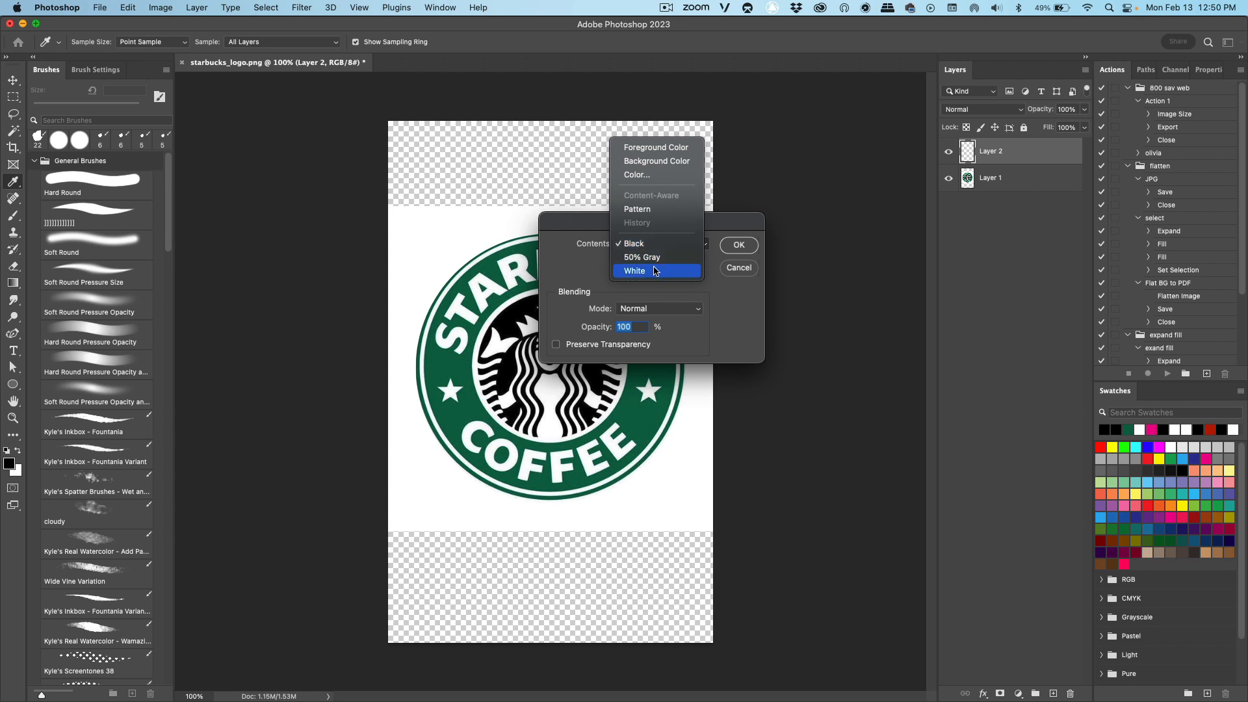
{"action": "left_click", "coordinate": [634, 271]}
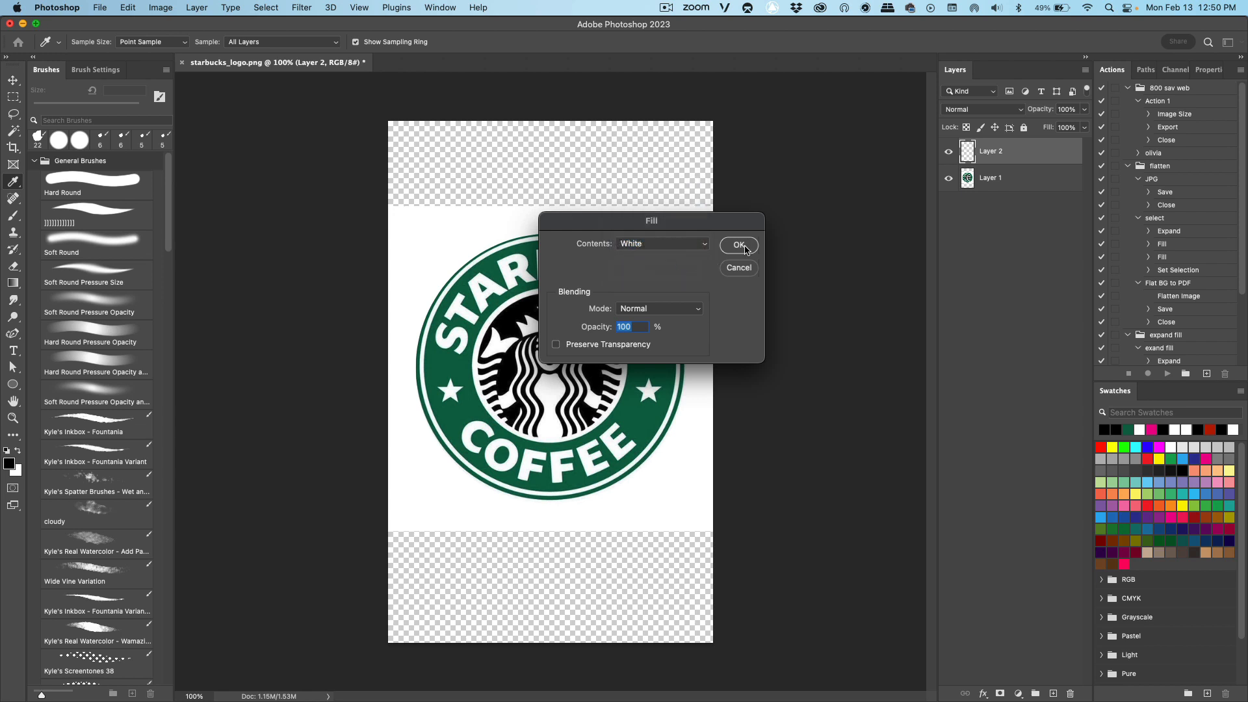
{"action": "left_click", "coordinate": [739, 246]}
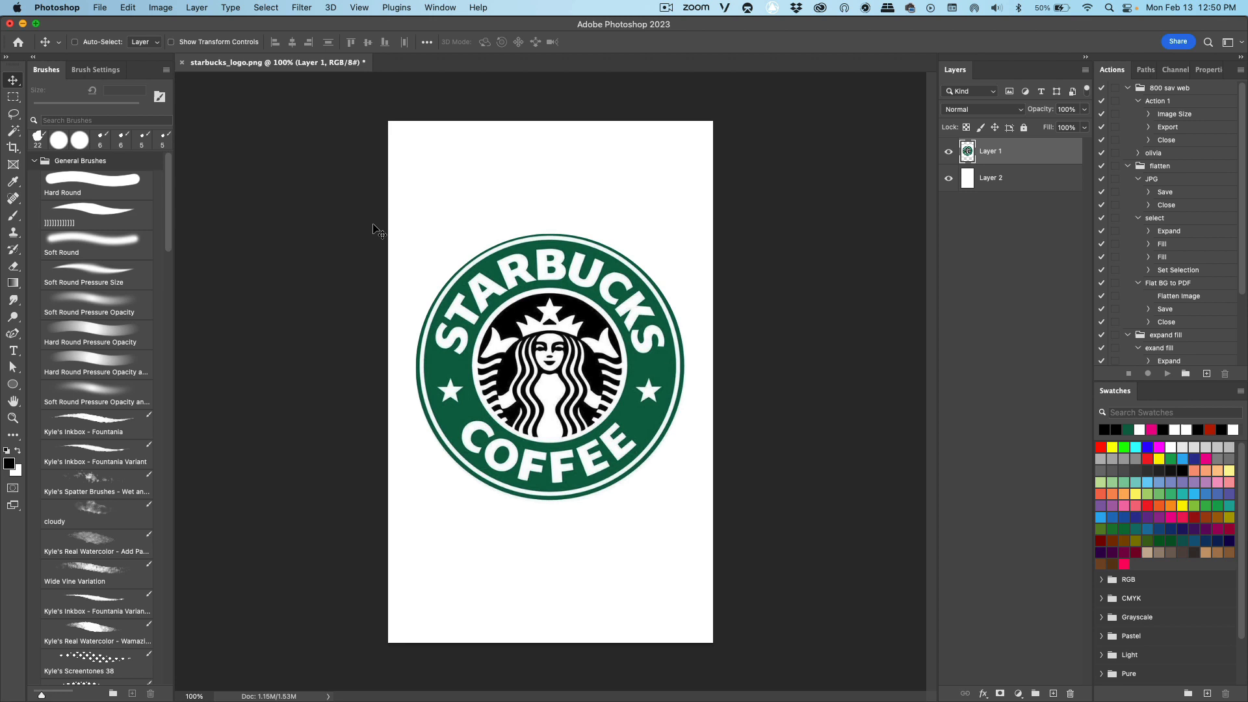
Step: Type 'Brew at home.' above the logo and scale it up to span most of the width
{"action": "left_click", "coordinate": [13, 351]}
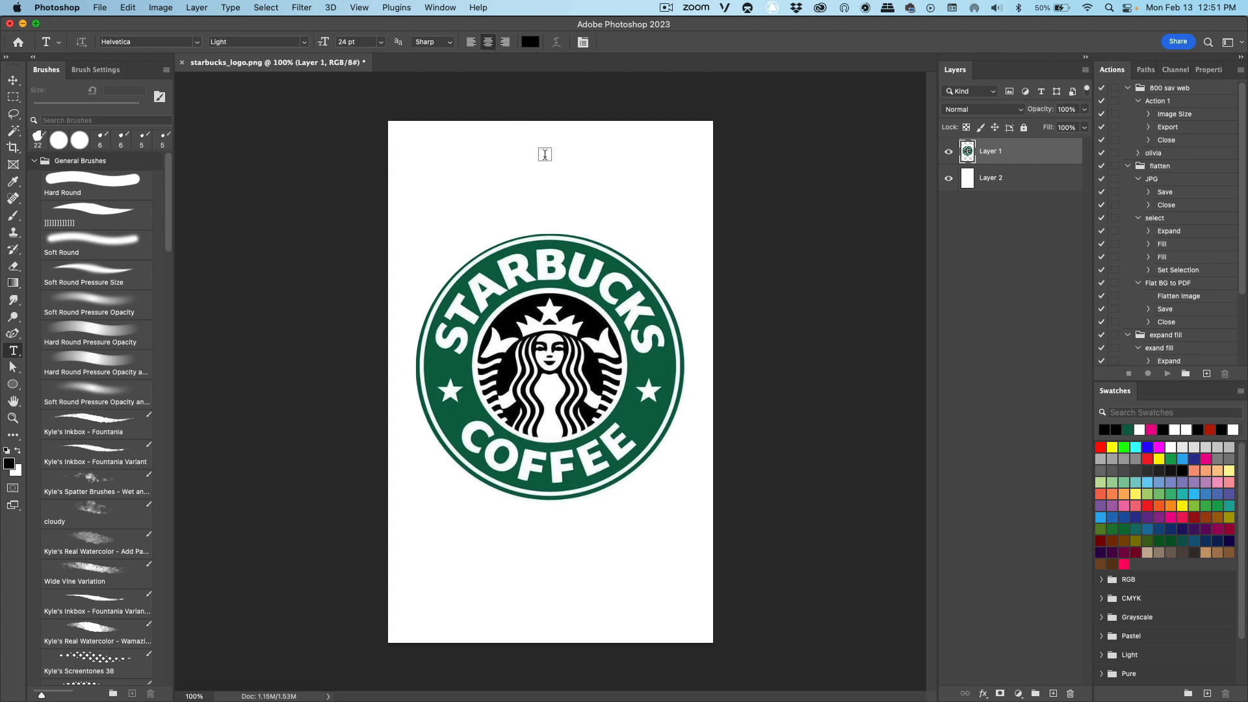
{"action": "mouse_move", "coordinate": [548, 178]}
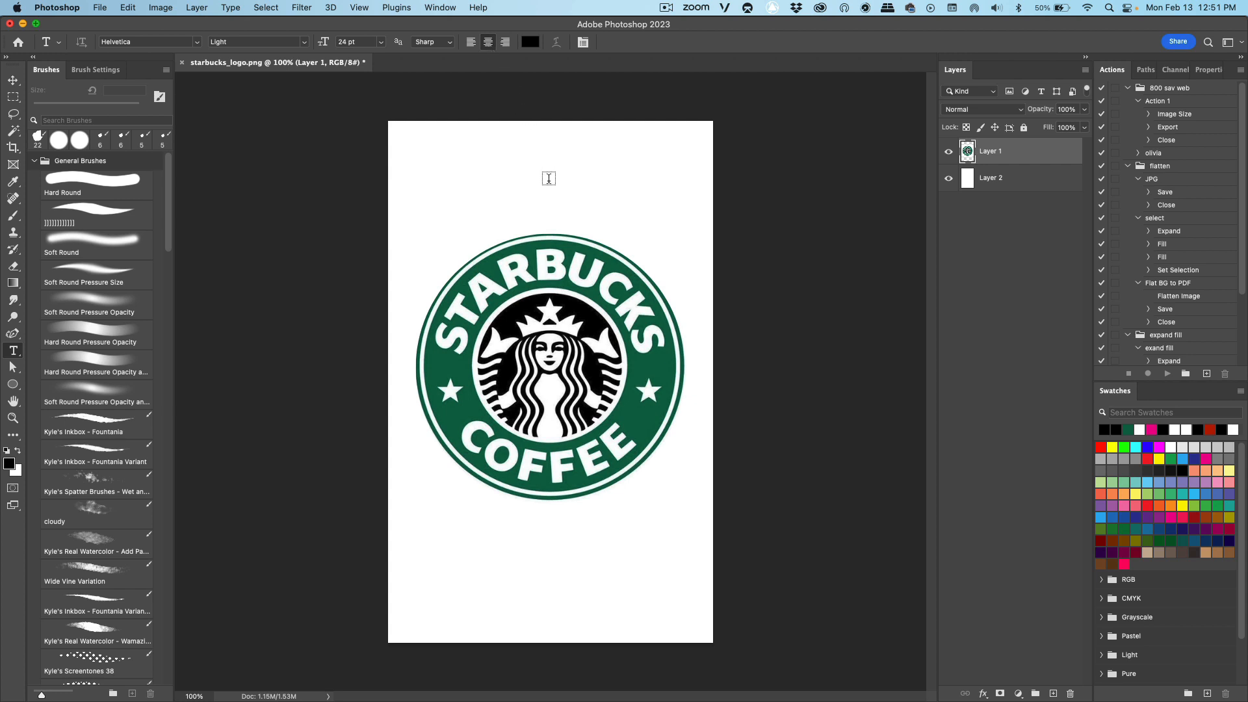
{"action": "type", "text": "Lorem Ipsum"}
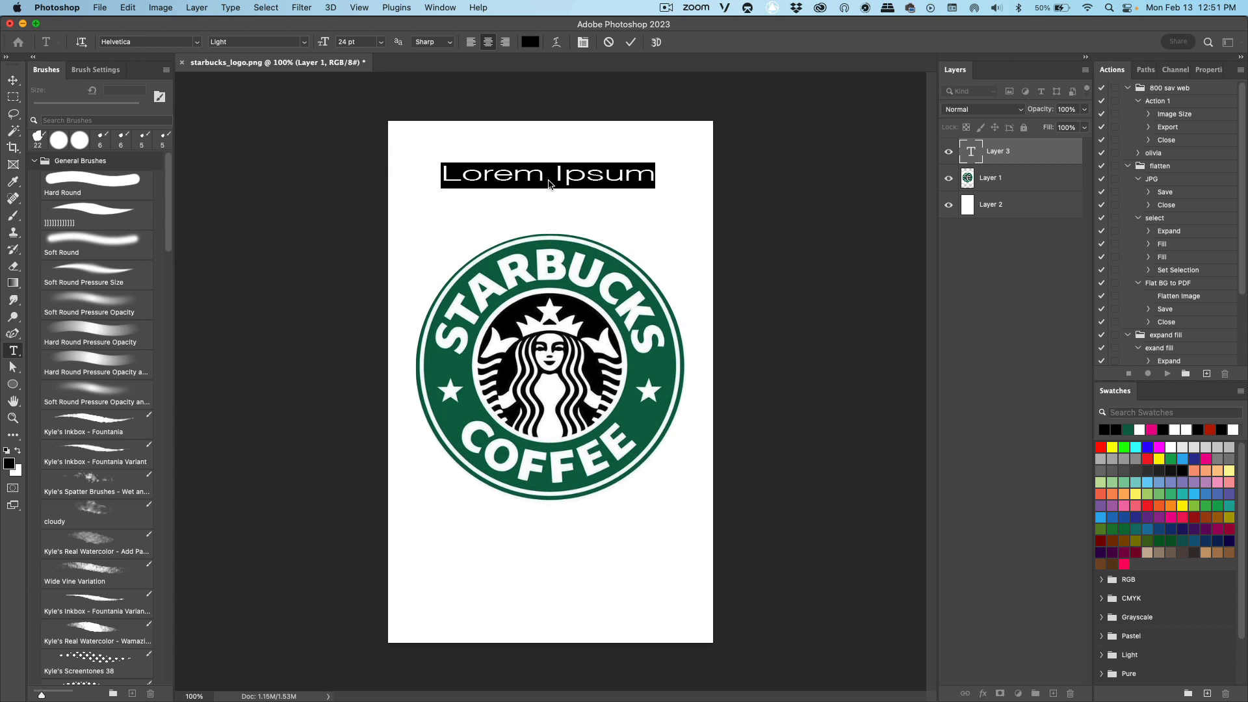
{"action": "type", "text": "Brew at h"}
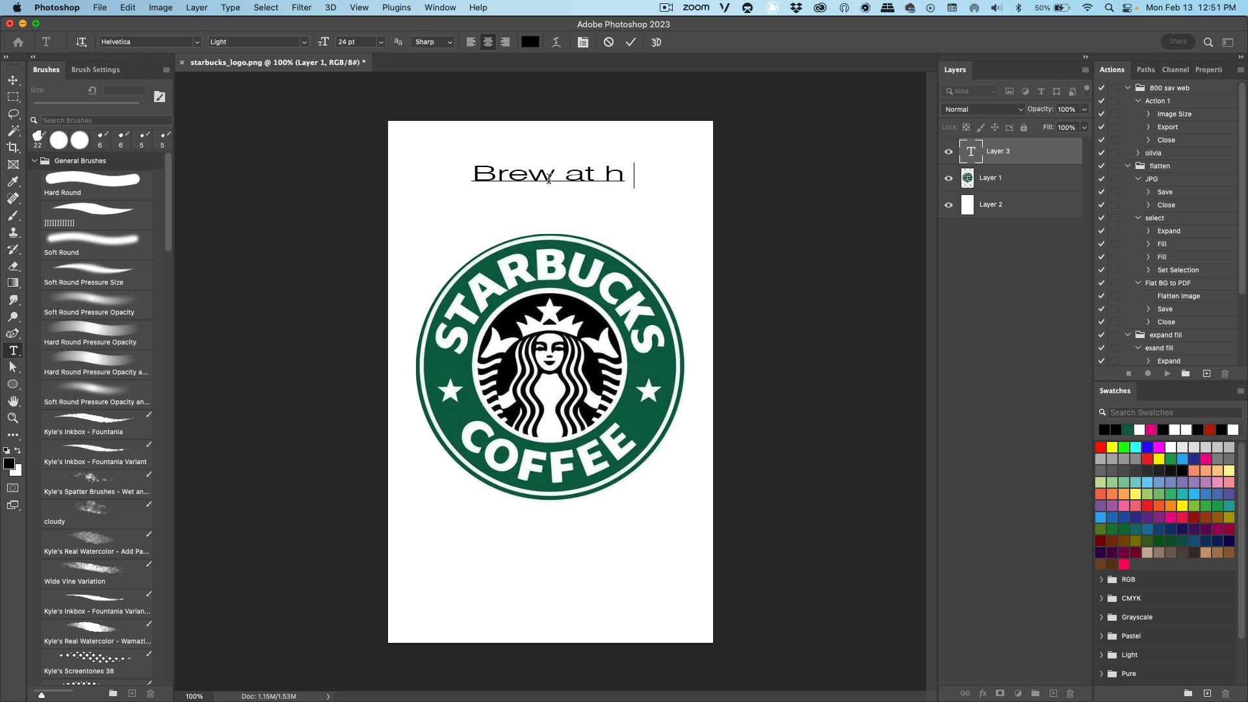
{"action": "type", "text": "ome."}
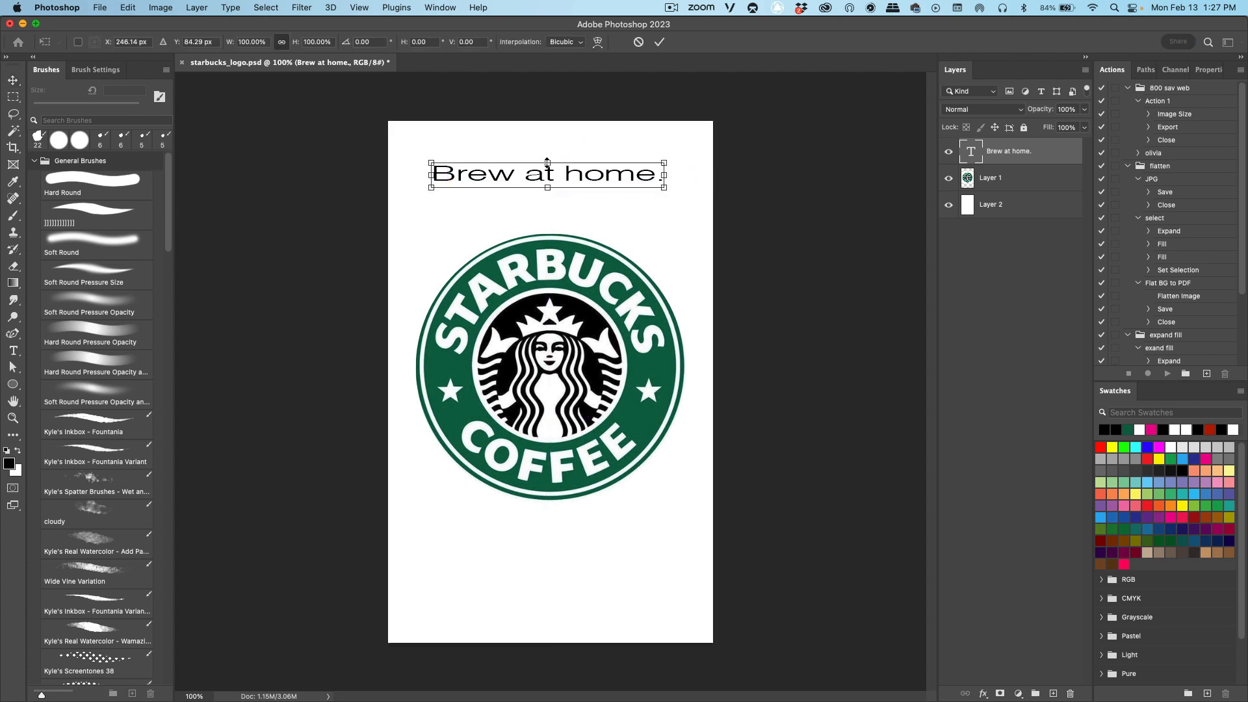
{"action": "left_click_drag", "start_coordinate": [547, 155], "coordinate": [547, 150]}
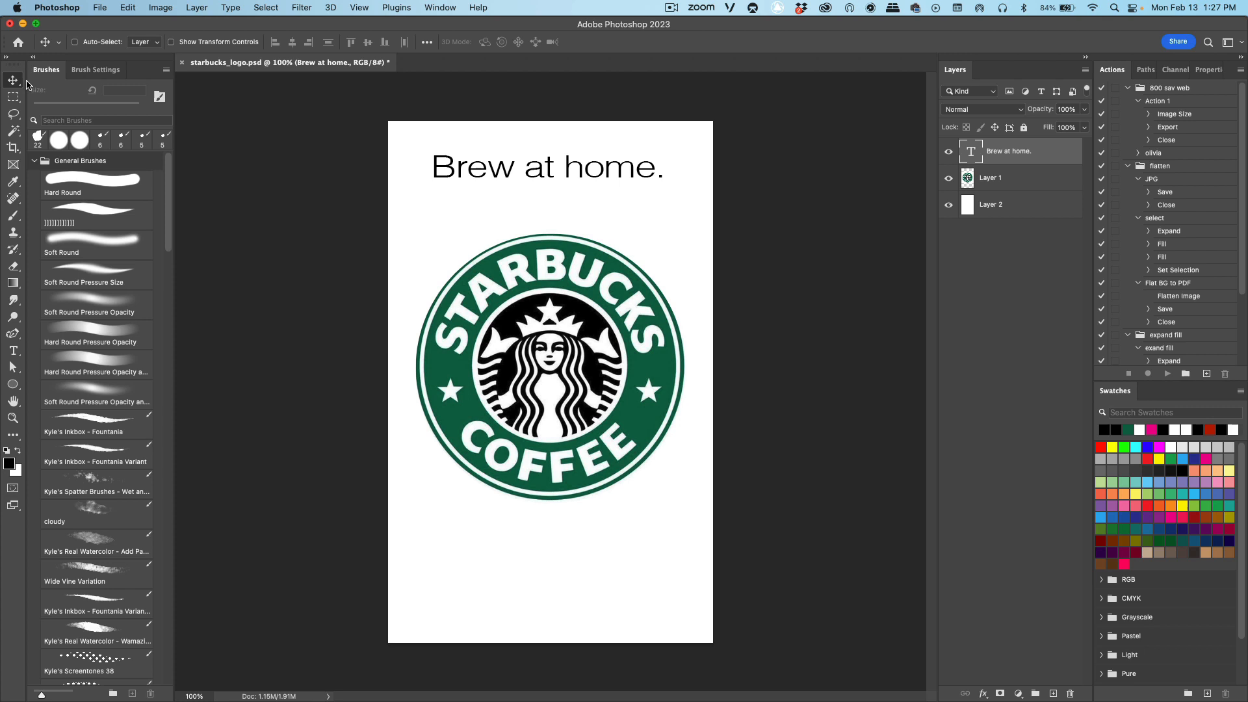
{"action": "mouse_move", "coordinate": [524, 172]}
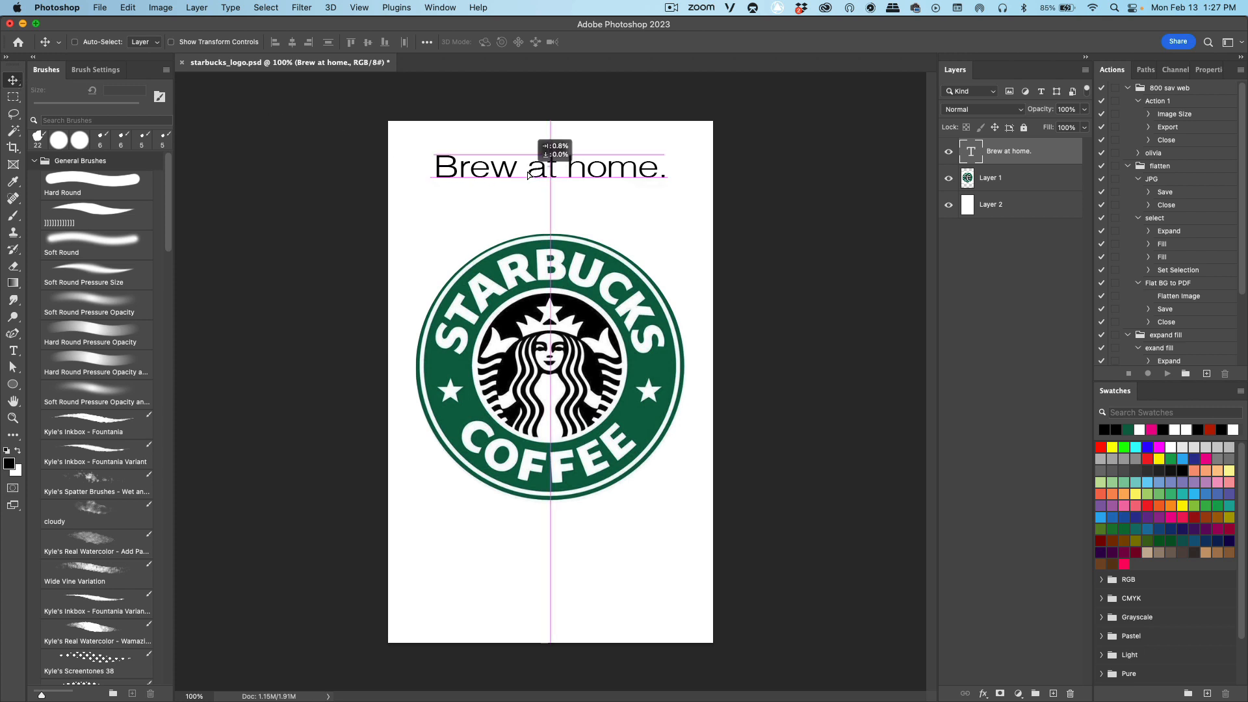
Step: Center 'Brew at home.' above the logo, duplicate it, and move the copy below the logo
{"action": "left_click_drag", "start_coordinate": [549, 167], "coordinate": [550, 177]}
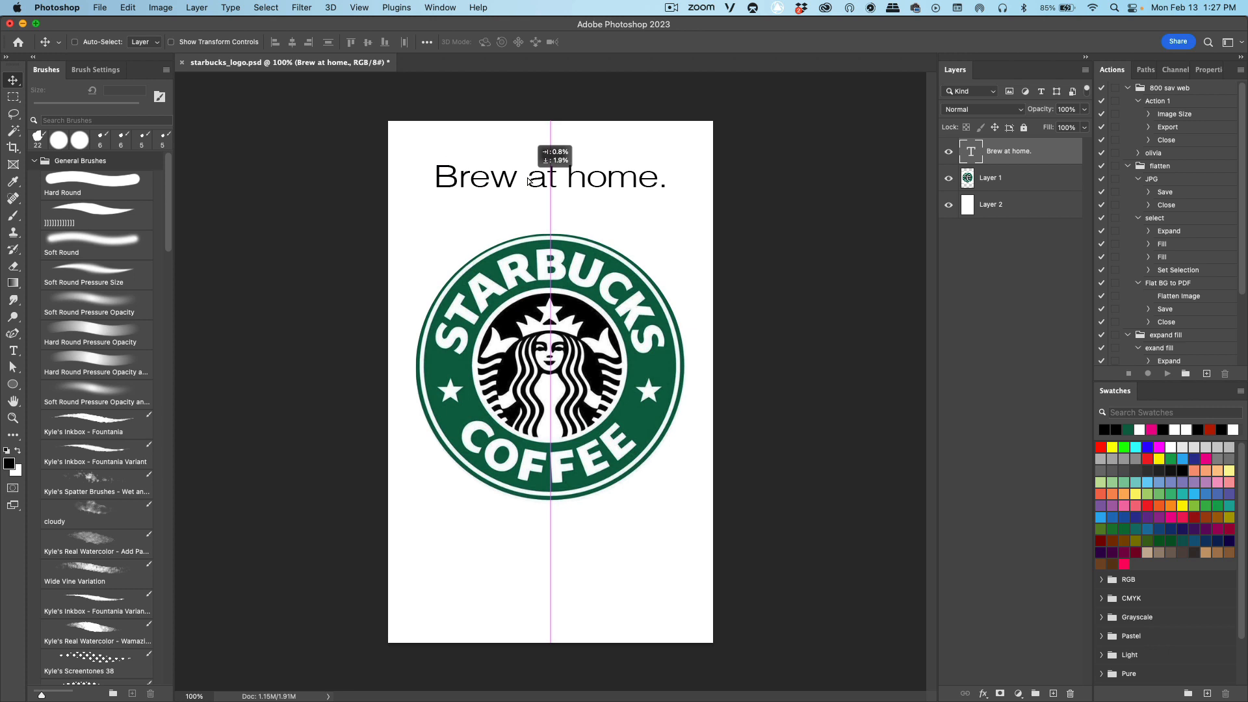
{"action": "left_click_drag", "start_coordinate": [549, 177], "coordinate": [549, 192]}
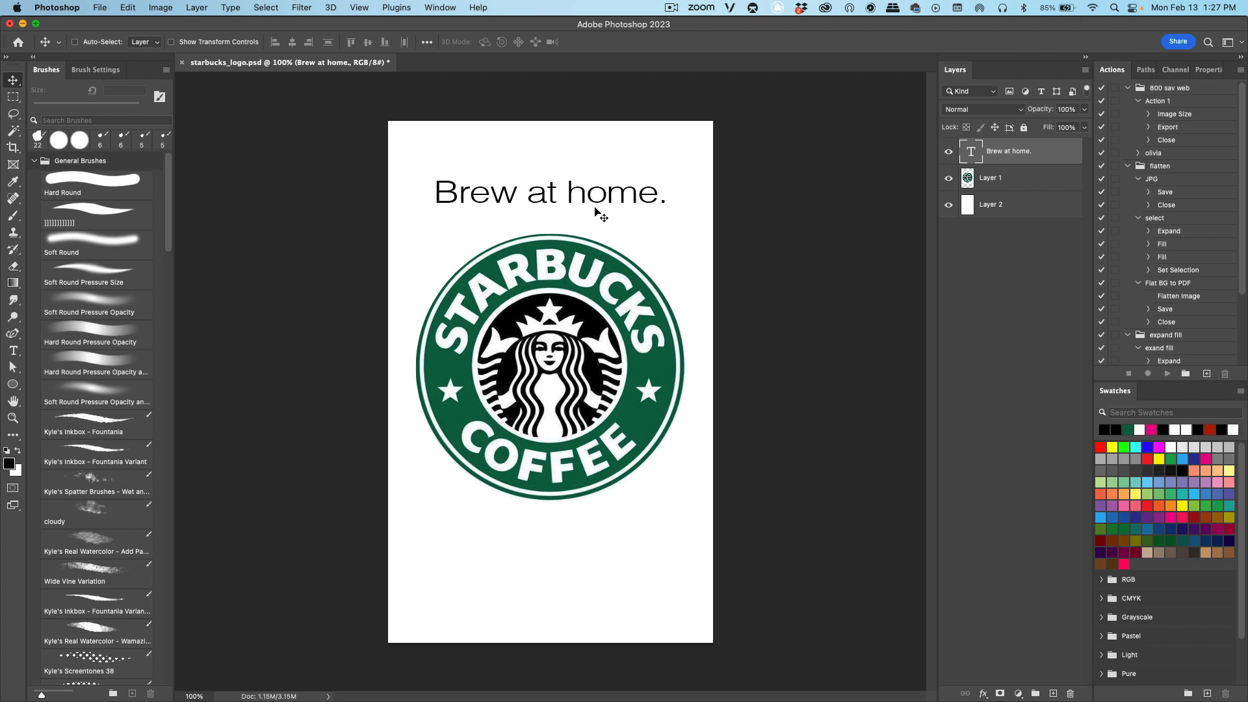
{"action": "key", "text": "cmd+j"}
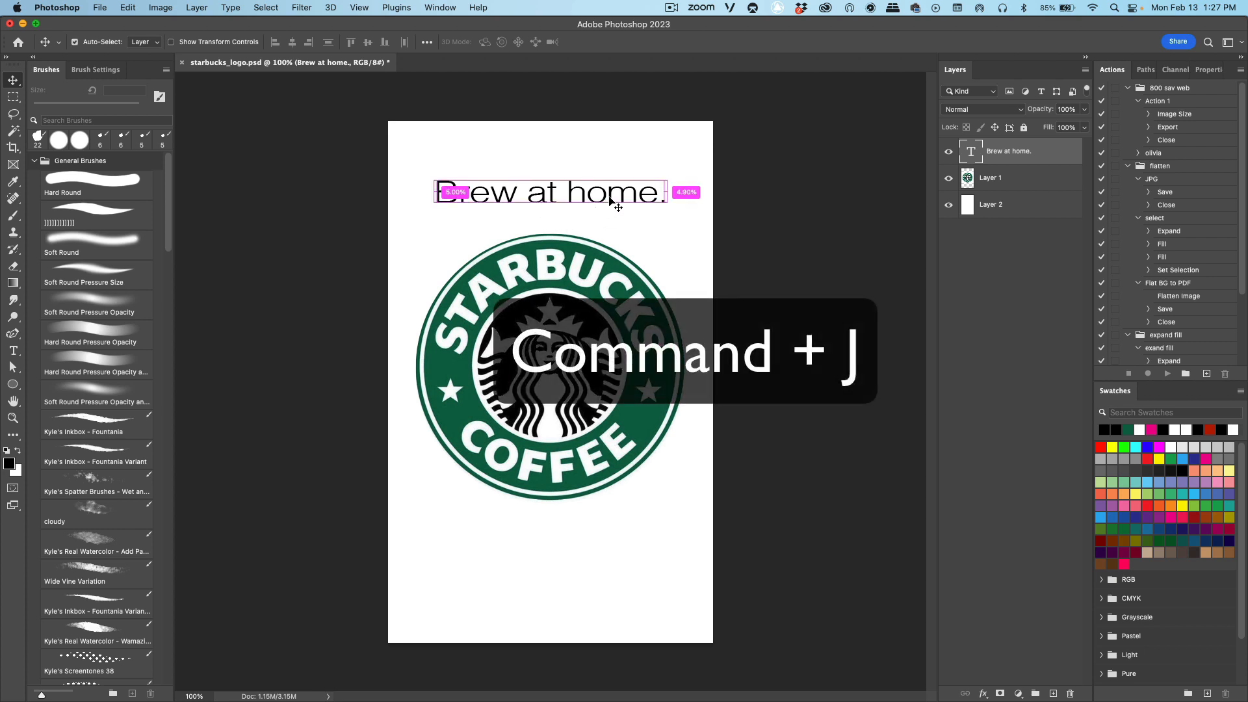
{"action": "key", "text": "cmd+j"}
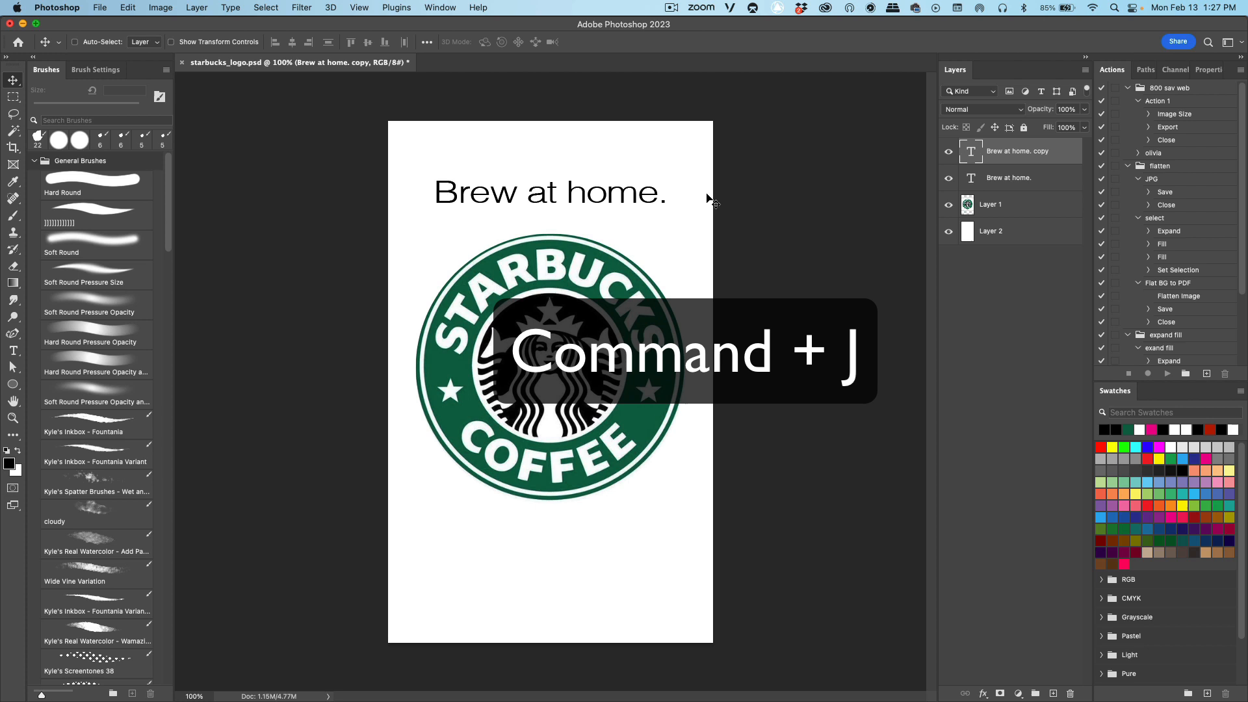
{"action": "key", "text": "cmd+j"}
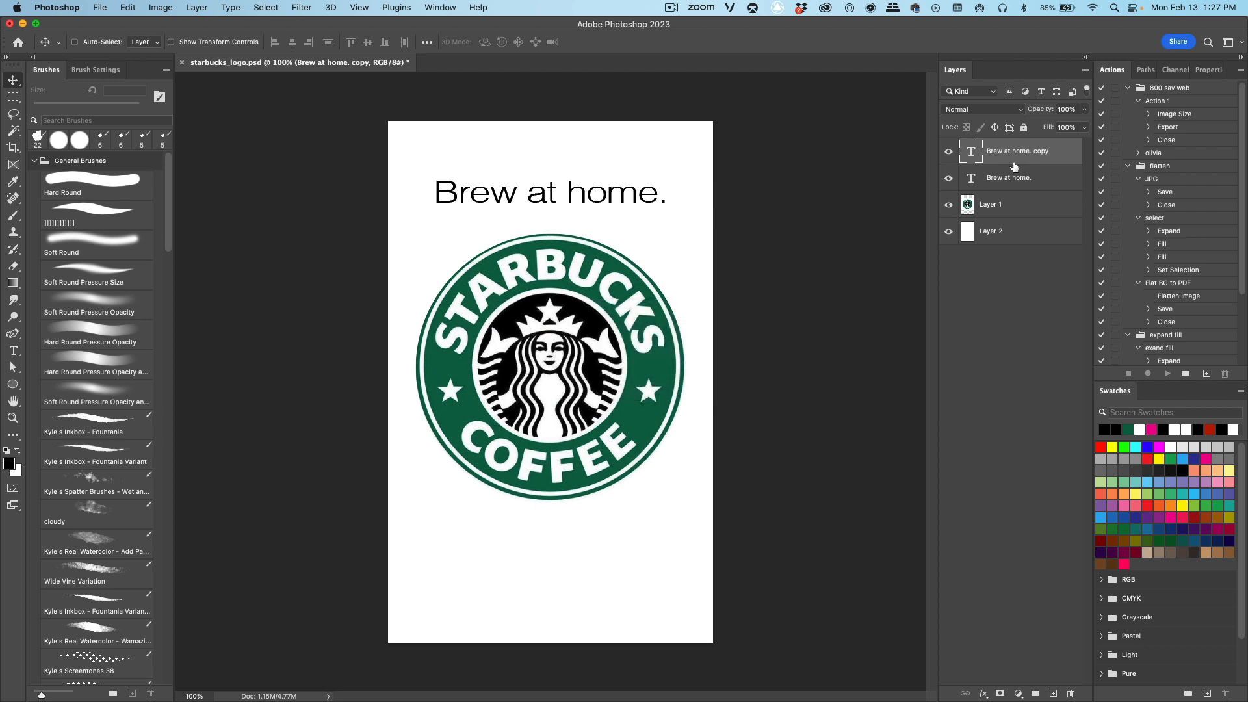
{"action": "mouse_move", "coordinate": [651, 208]}
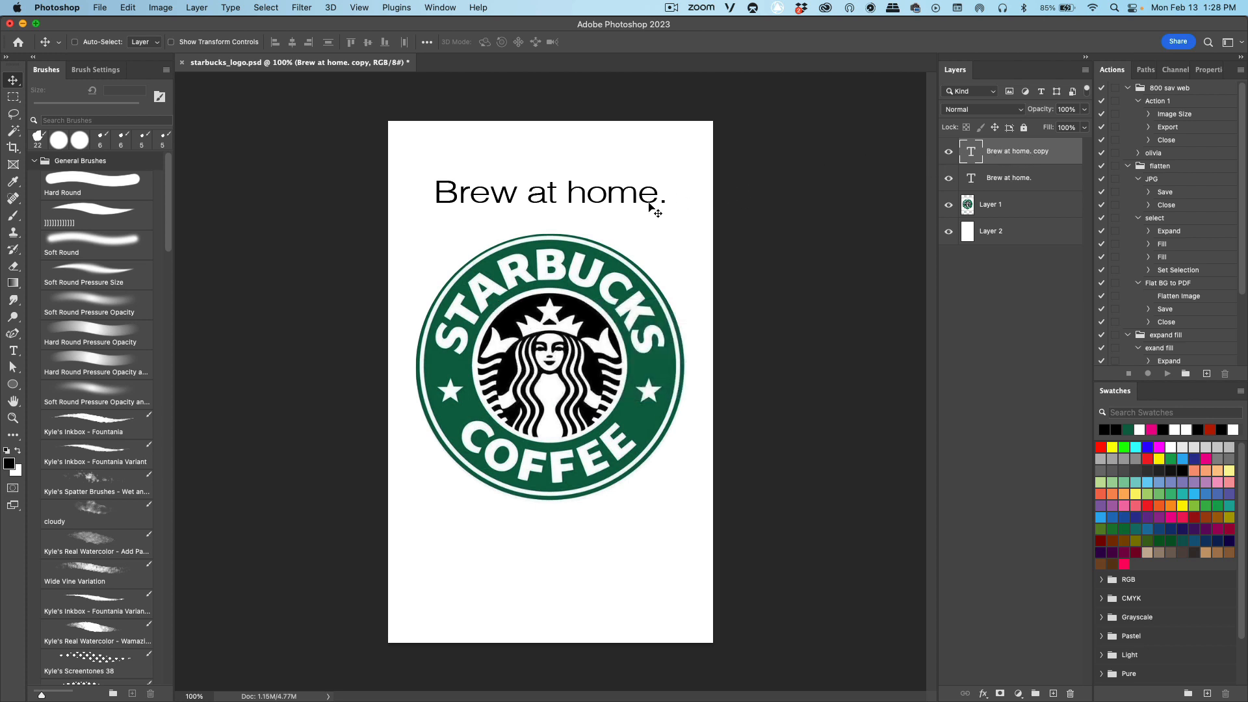
{"action": "left_click_drag", "start_coordinate": [547, 191], "coordinate": [548, 217]}
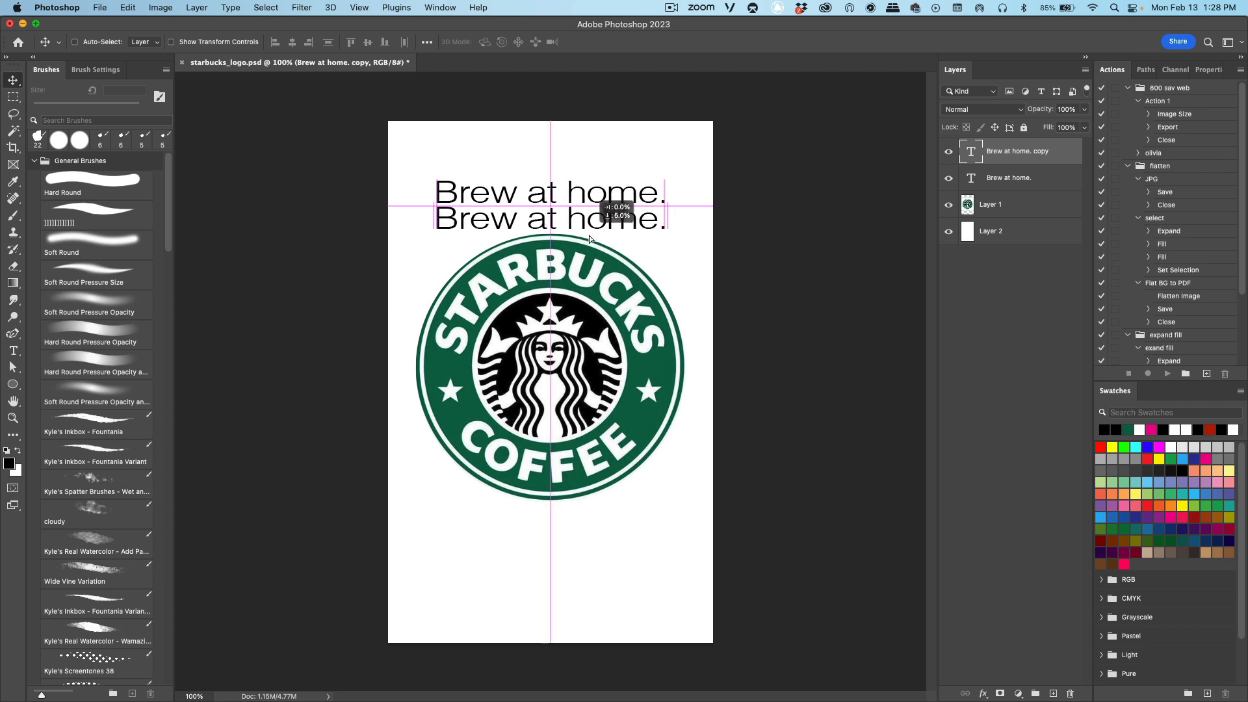
{"action": "left_click_drag", "start_coordinate": [548, 217], "coordinate": [547, 455]}
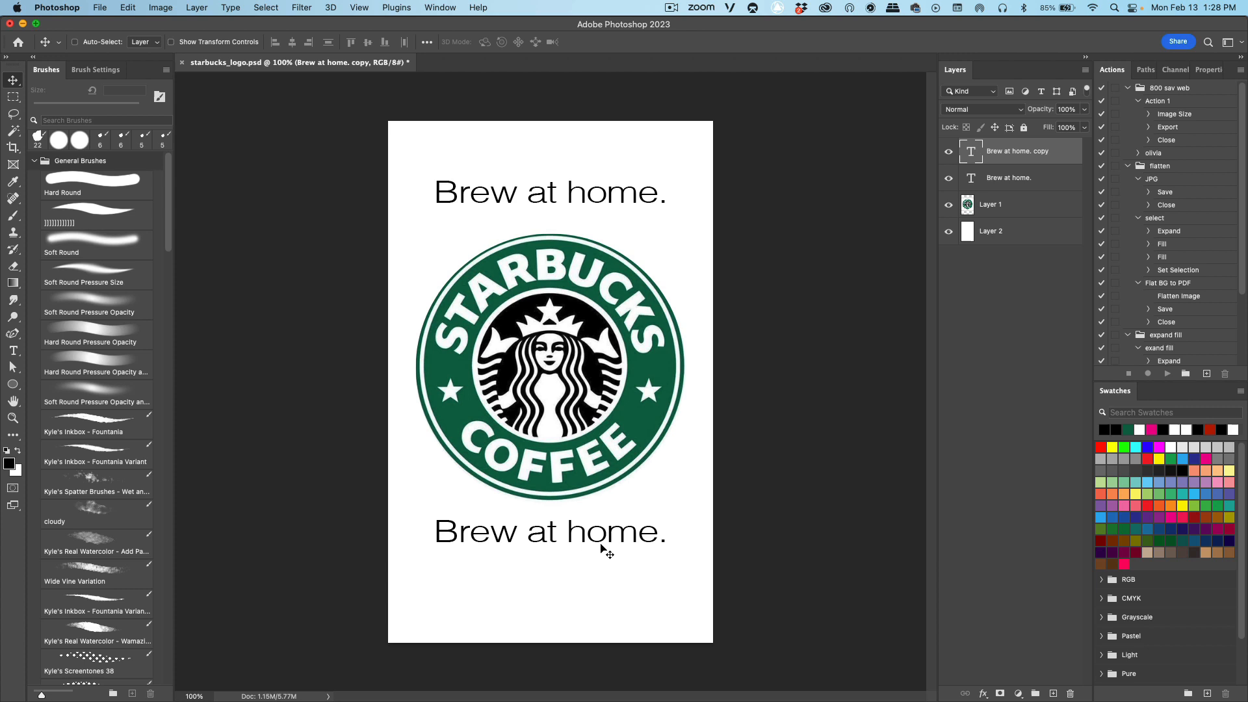
Step: Retype the lower text copy as 'Strabucks is convenient.' on two lines and commit it
{"action": "double_click", "coordinate": [550, 531]}
{"action": "type", "text": "Strabucks is"}
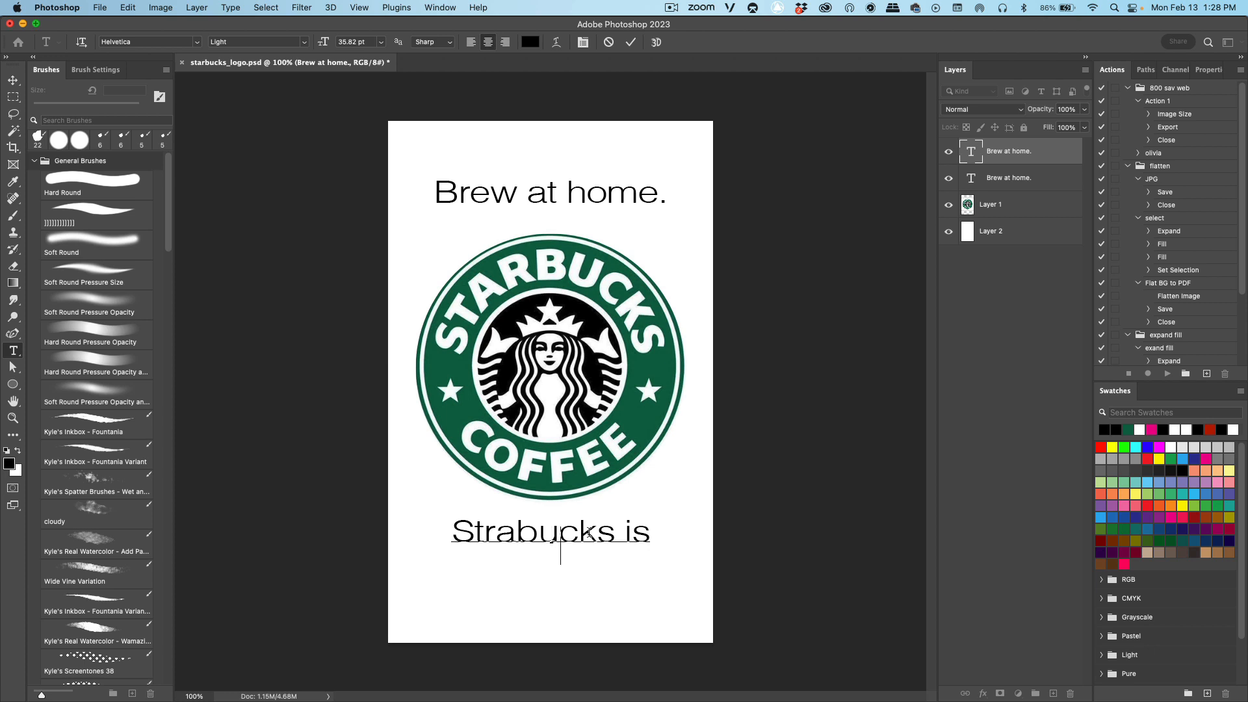
{"action": "type", "text": "convenient."}
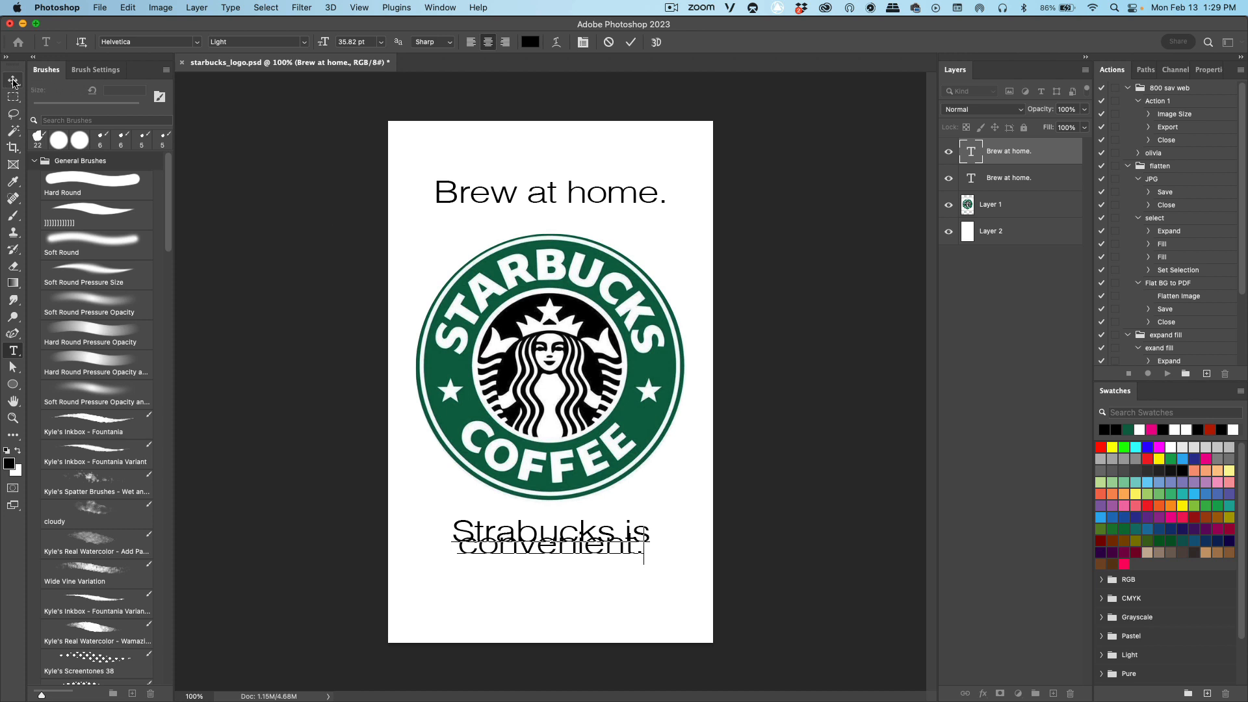
{"action": "left_click", "coordinate": [8, 81]}
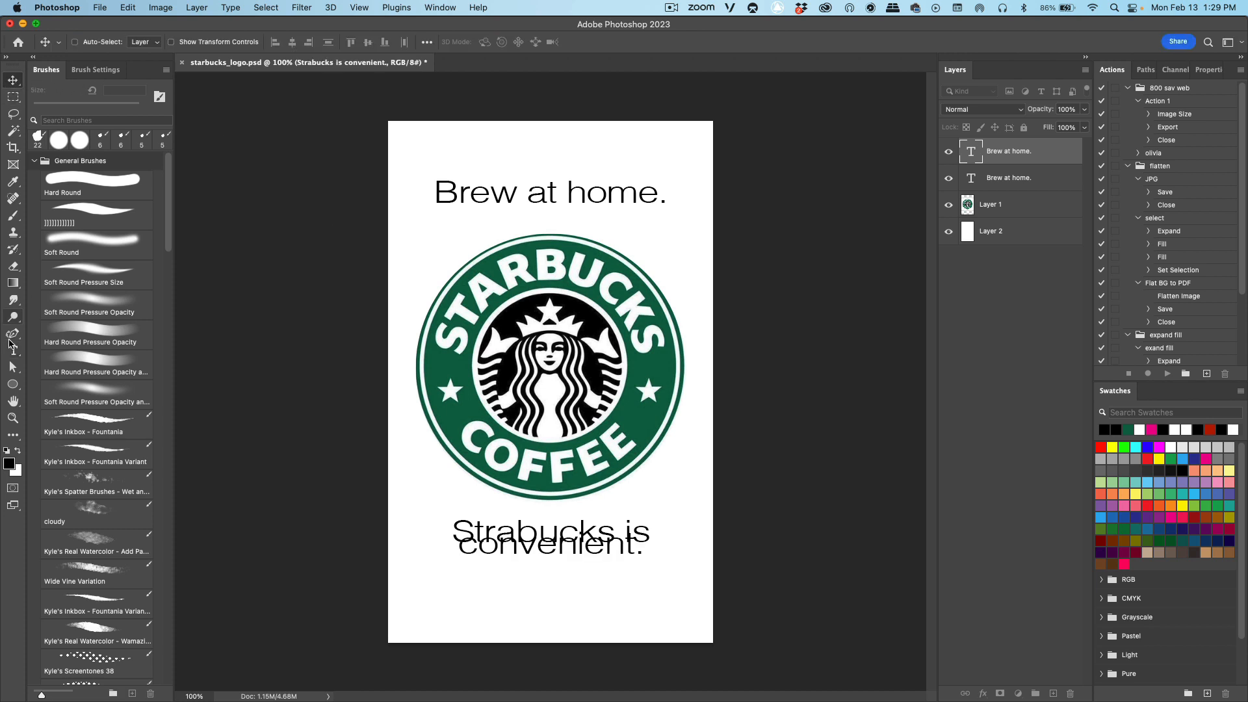
{"action": "left_click", "coordinate": [13, 351]}
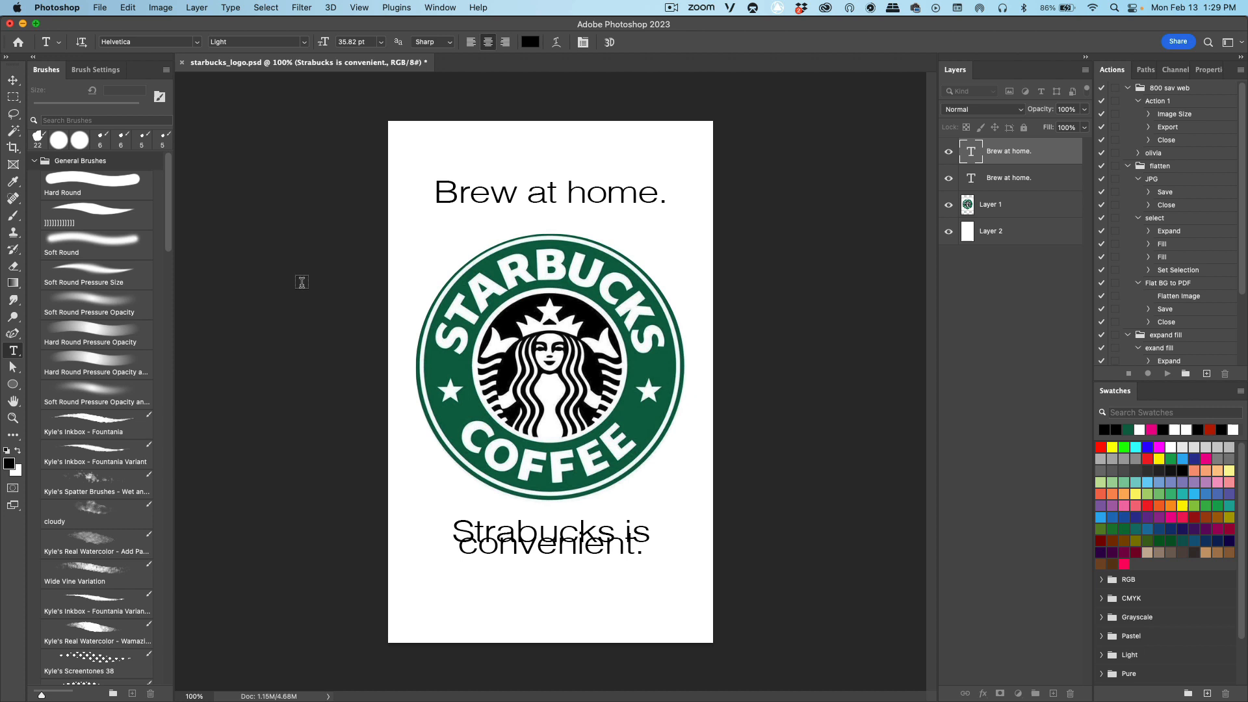
{"action": "mouse_move", "coordinate": [596, 60]}
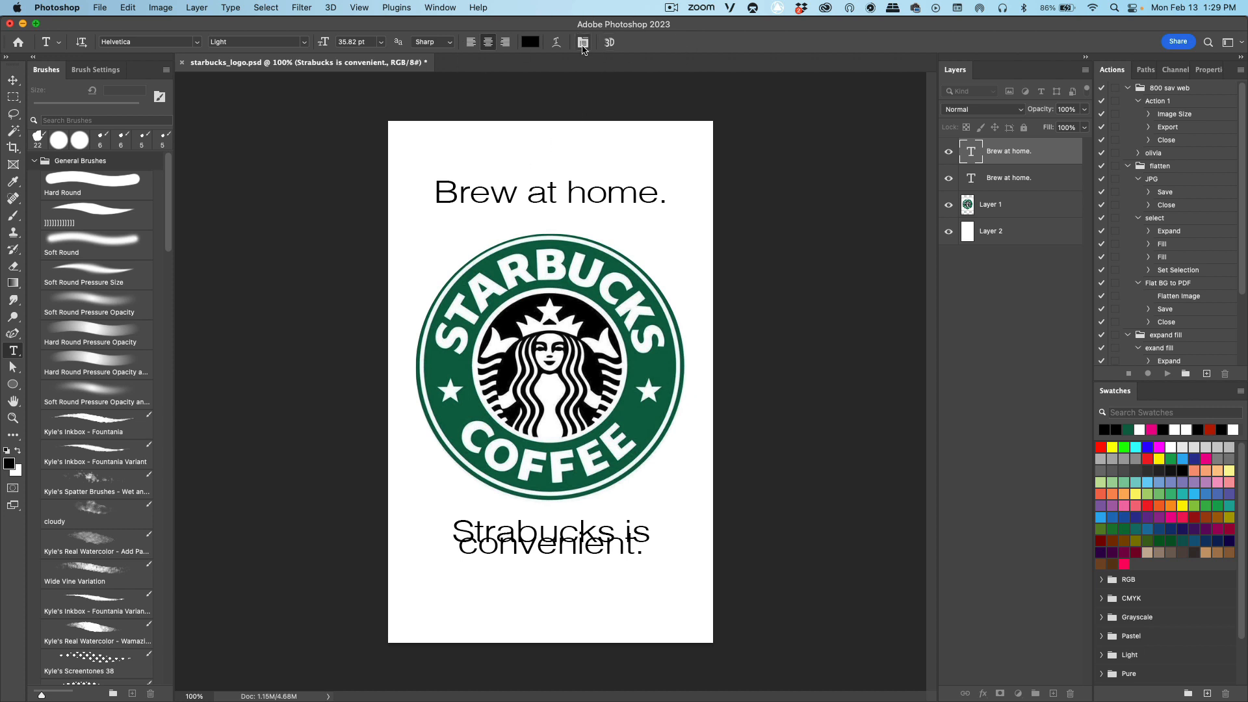
Step: Increase the bottom slogan's leading in the Character panel so its two lines separate
{"action": "left_click", "coordinate": [583, 43]}
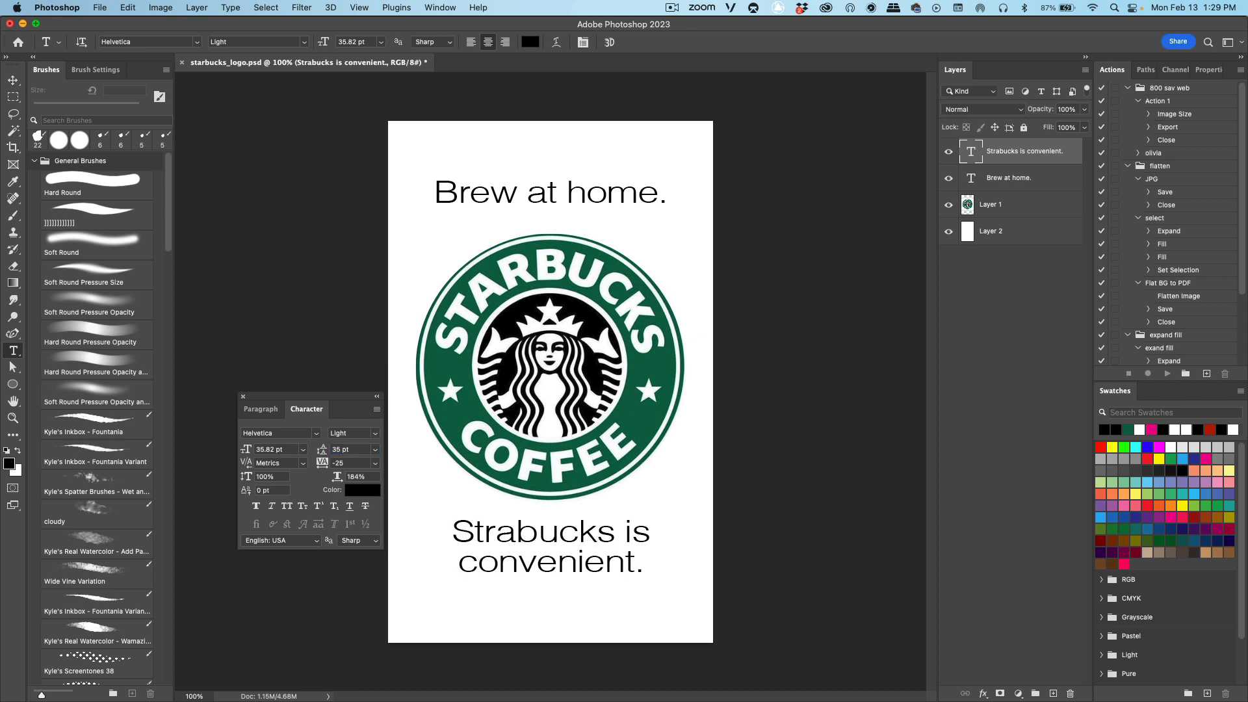
{"action": "left_click", "coordinate": [574, 548]}
{"action": "type", "text": "a"}
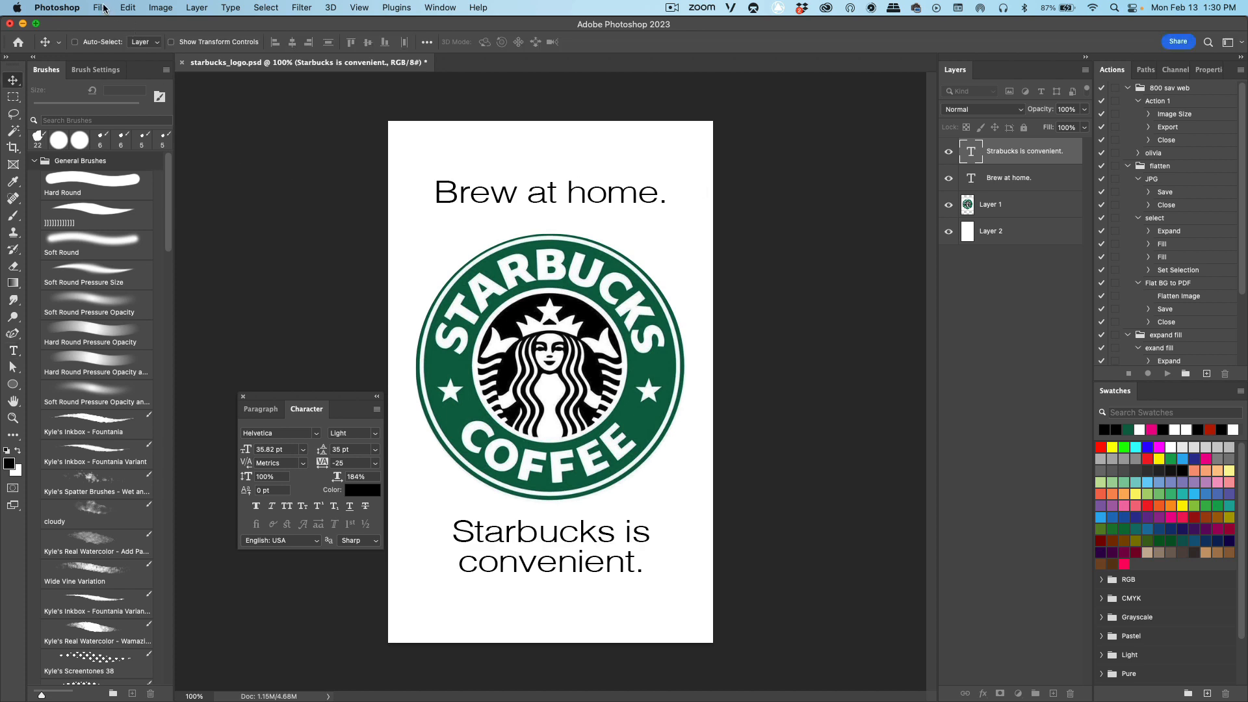
Step: Export the ad through Save for Web (Legacy) as JPEG and proceed to saving starbucks_logo.jpg
{"action": "left_click", "coordinate": [101, 8]}
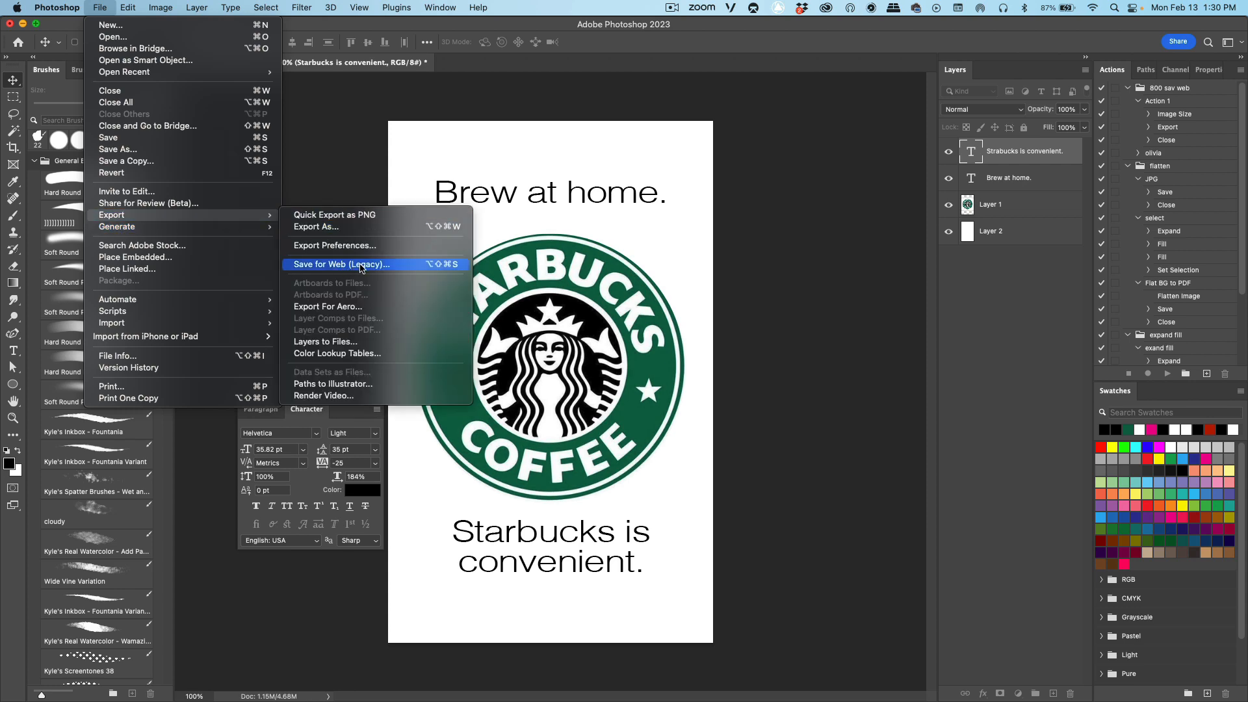
{"action": "left_click", "coordinate": [340, 265]}
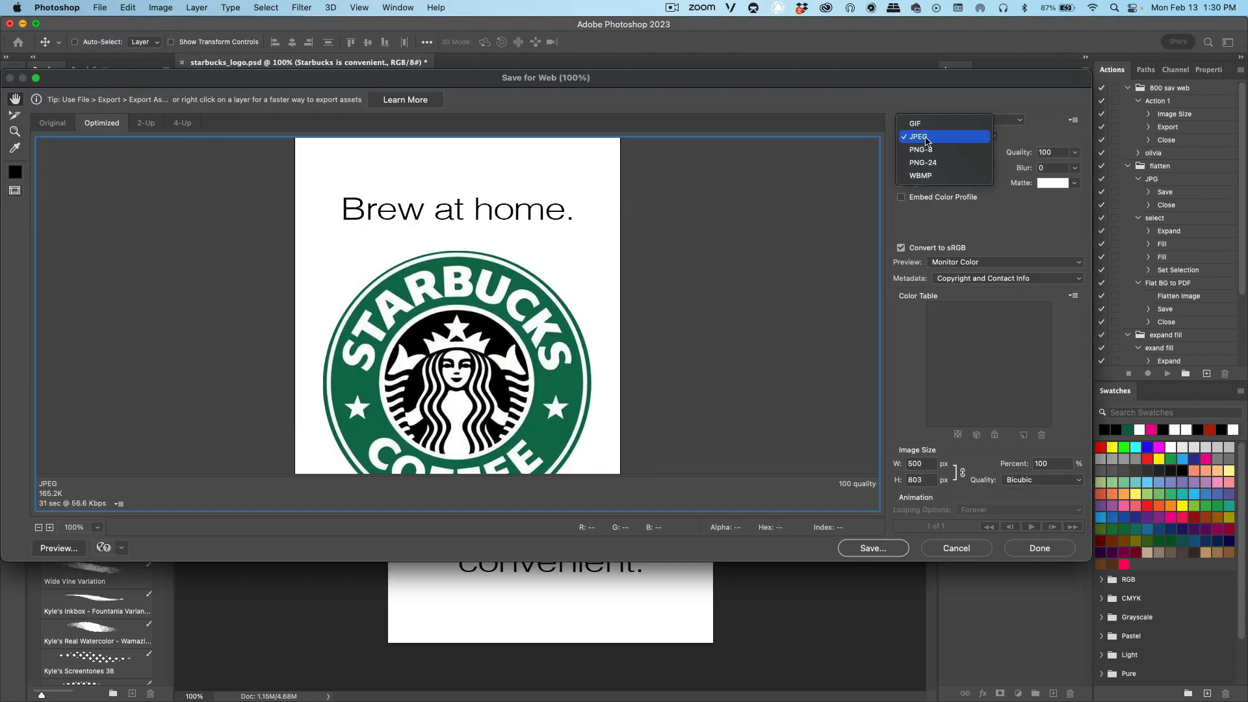
{"action": "left_click", "coordinate": [918, 137]}
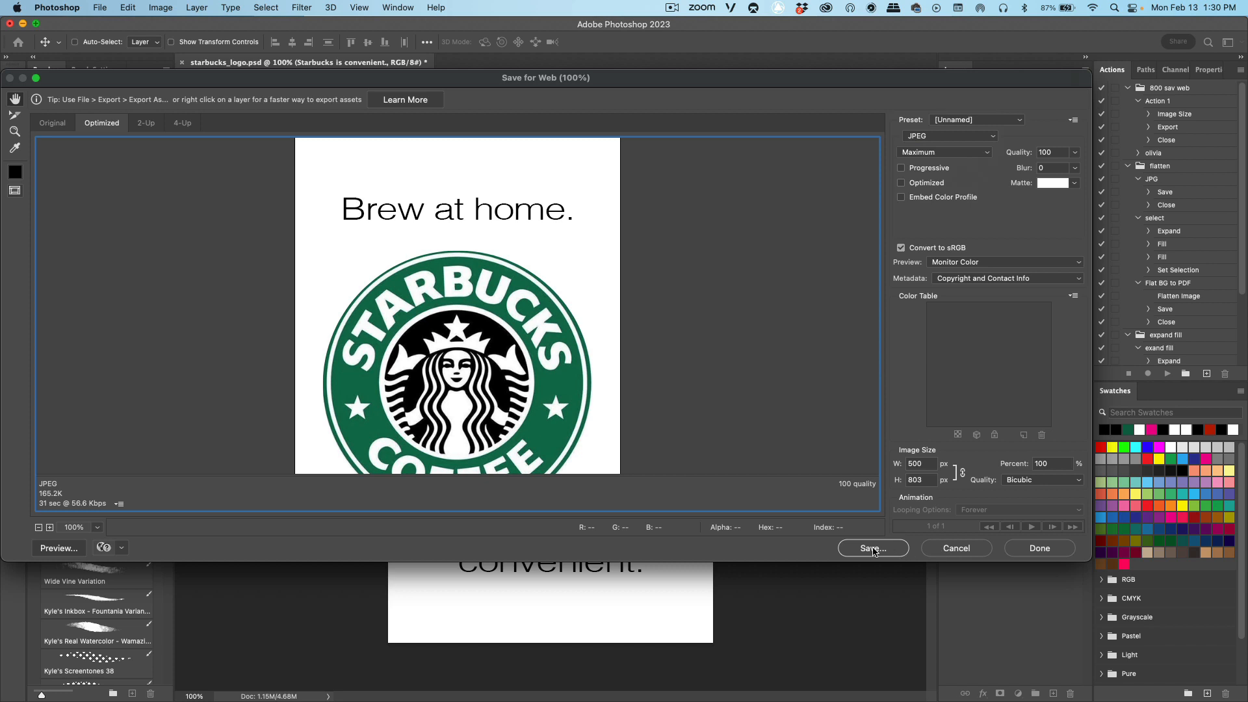
{"action": "left_click", "coordinate": [873, 549]}
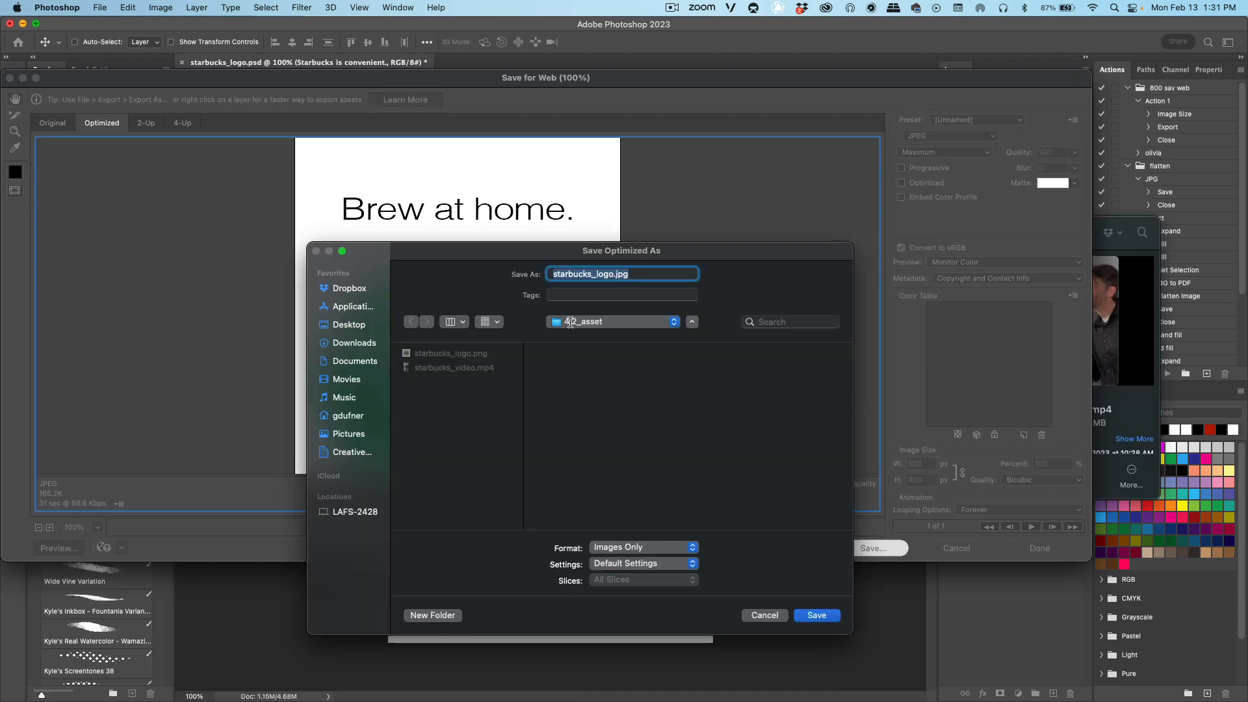